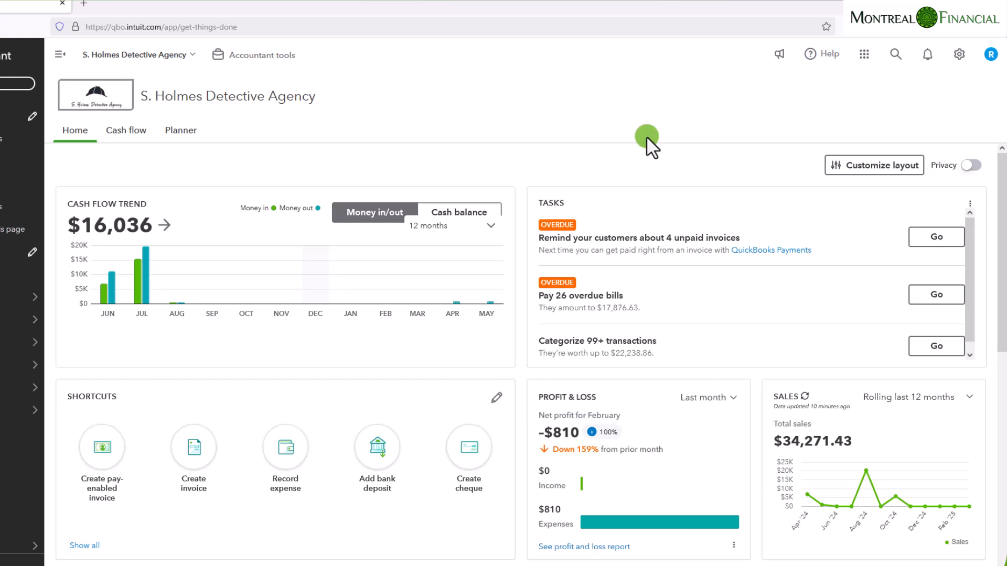
mouse_move(564, 119)
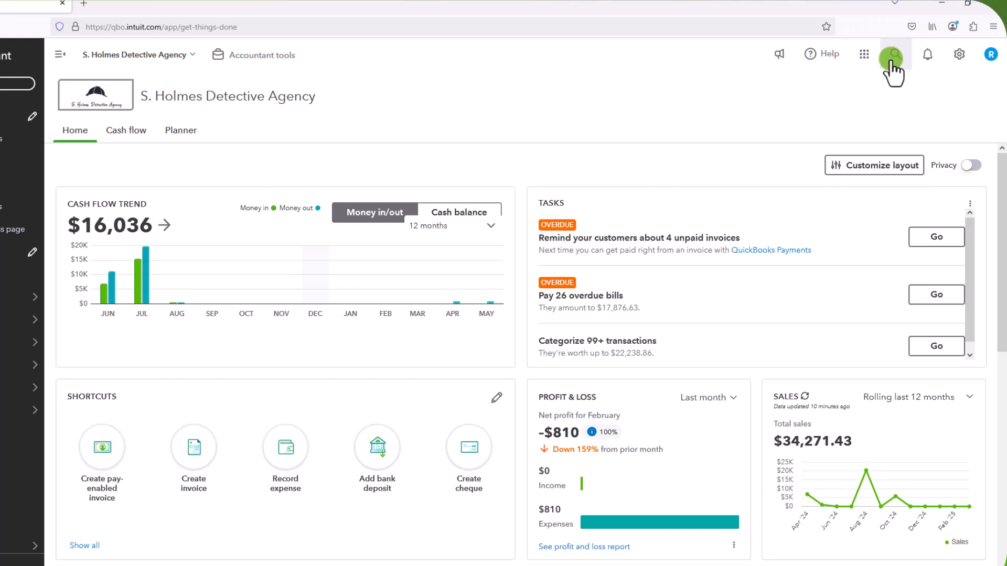
Open the toolbar search panel to view recent transactions, from the TD expense to Irregulars and Co. bills.
click(895, 54)
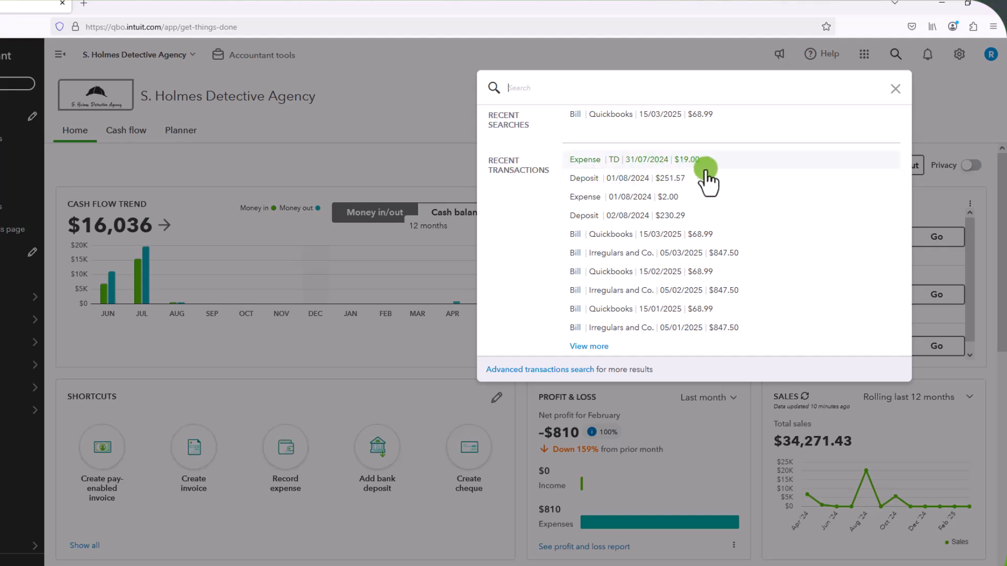
mouse_move(776, 174)
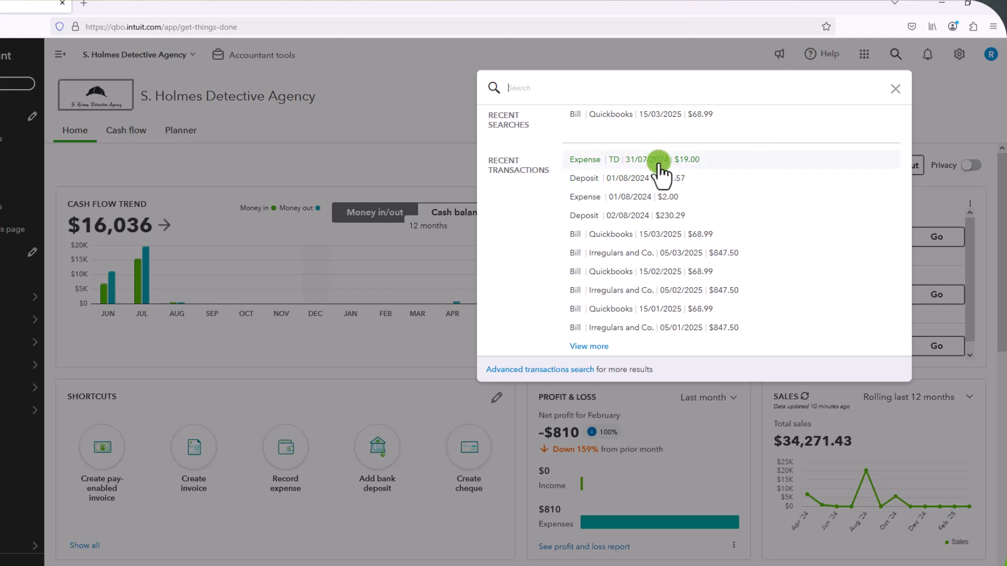
click(658, 160)
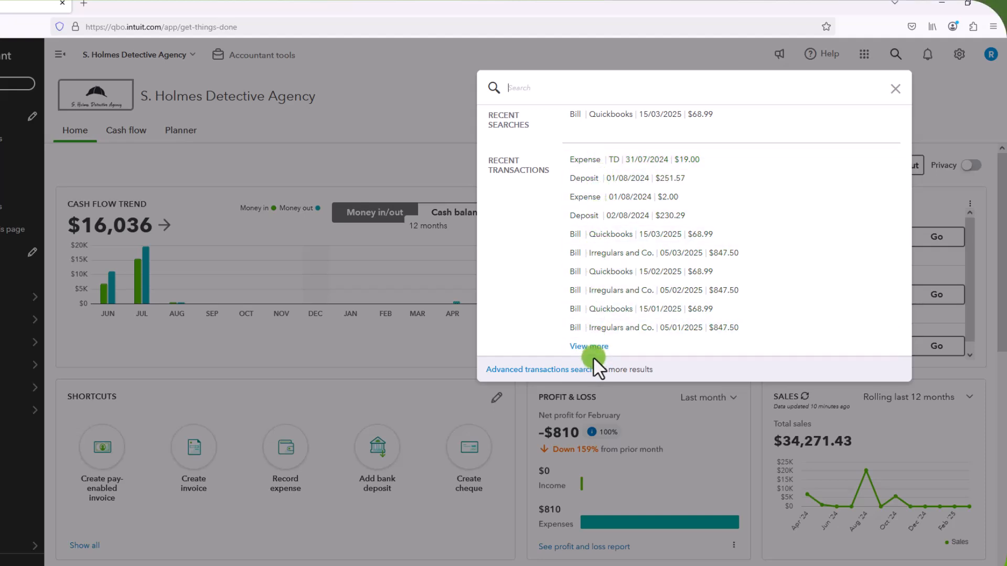
mouse_move(620, 160)
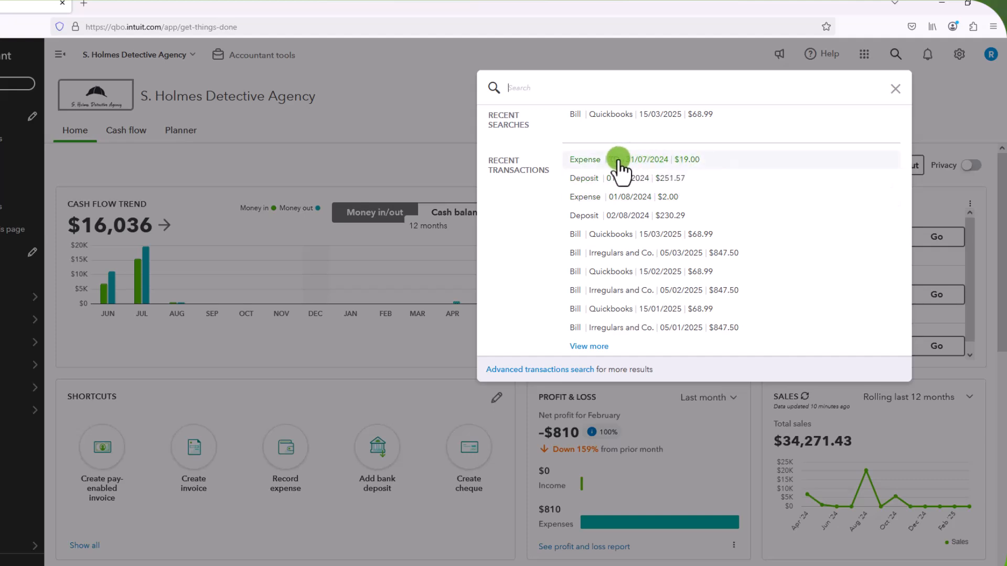
Open the Expense | TD | 31/07/2024 | $19.00 entry from Recent Transactions.
click(627, 160)
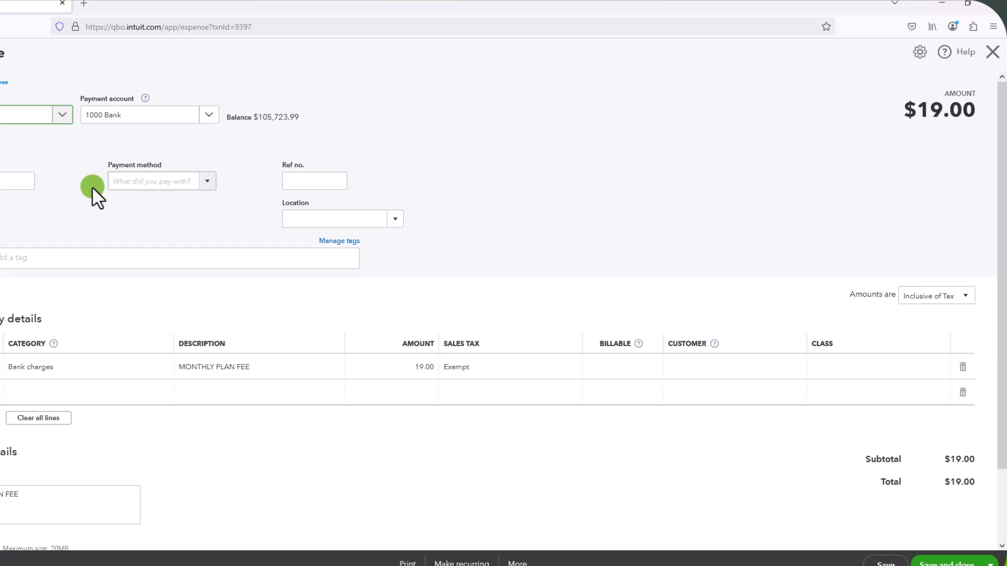
mouse_move(498, 483)
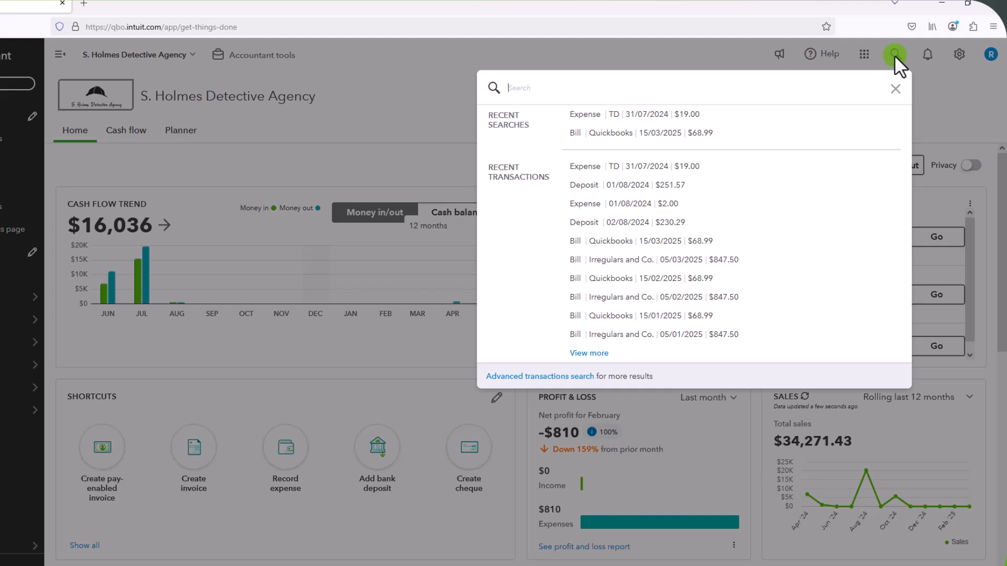
mouse_move(553, 386)
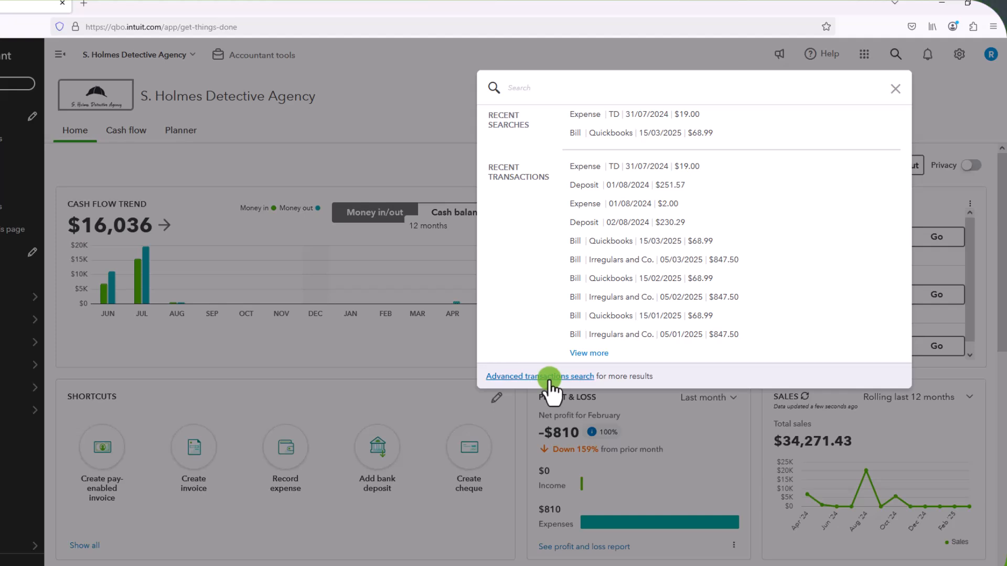
Open Advanced transactions search and review its Date range, Transaction type and Amount filters.
click(539, 377)
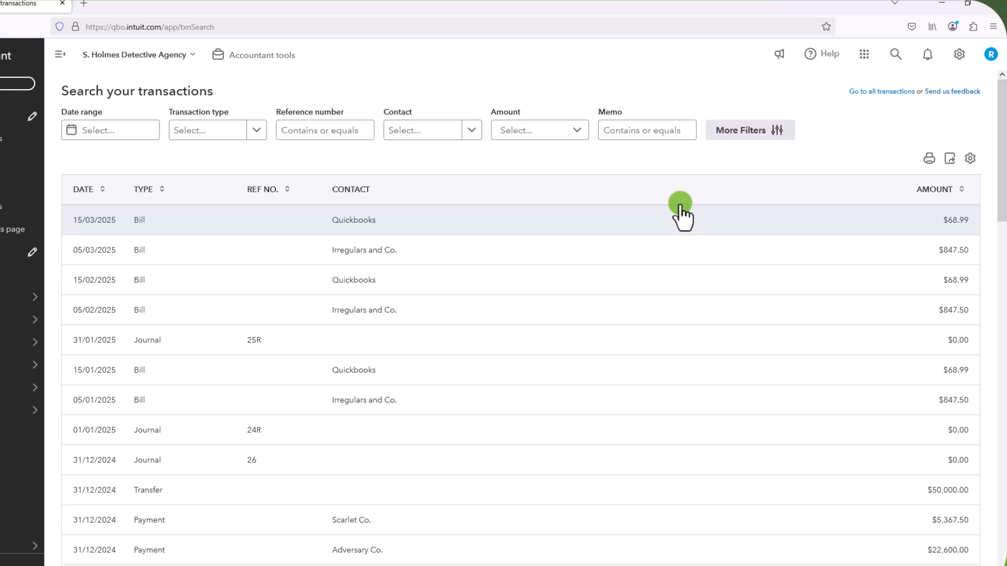
click(110, 129)
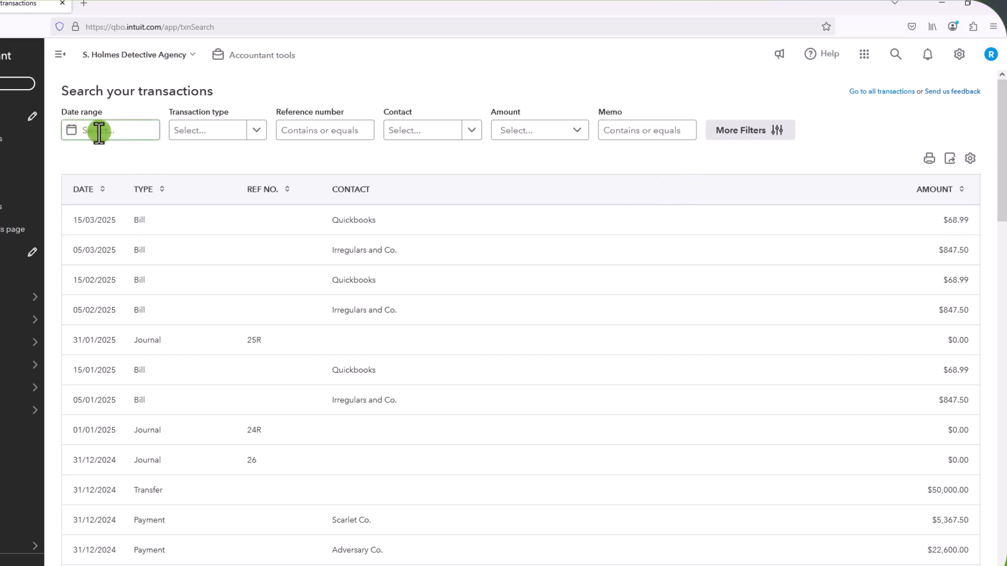
click(109, 129)
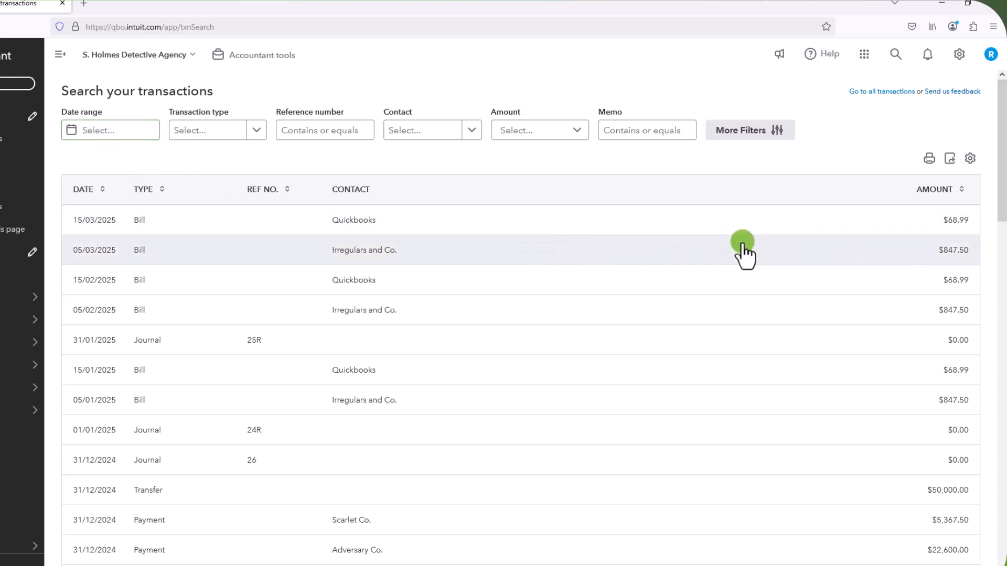
mouse_move(604, 321)
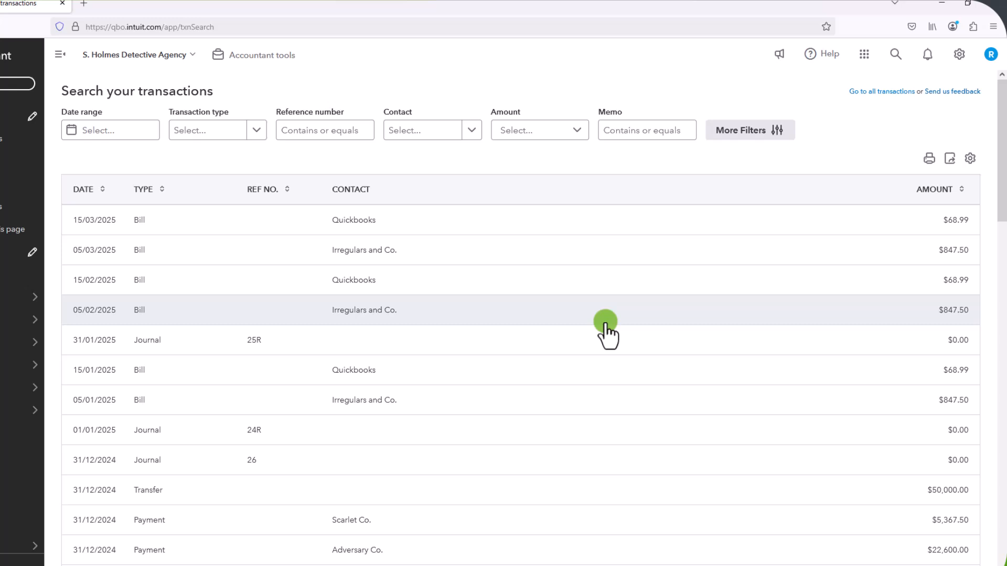
click(110, 130)
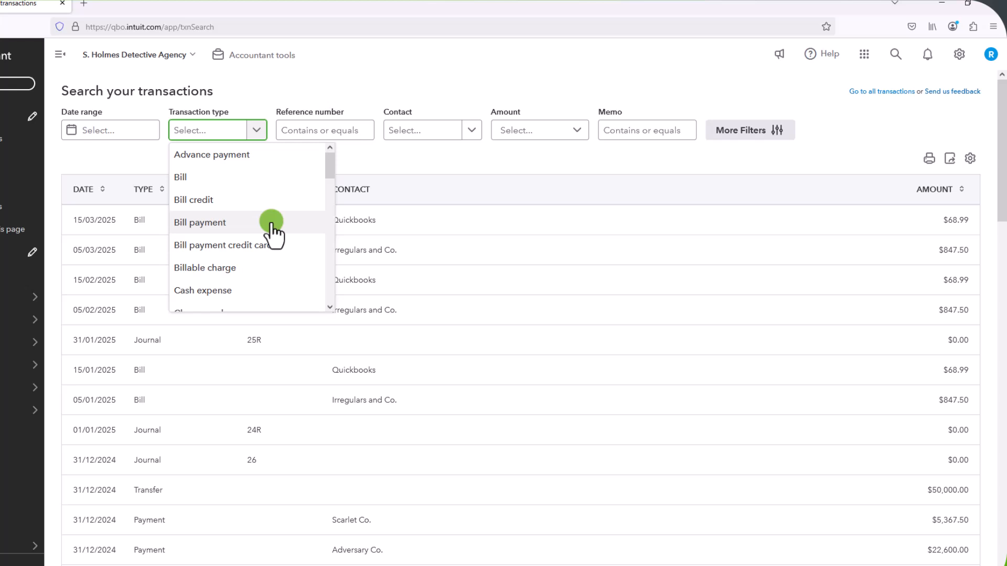
scroll(down, 3)
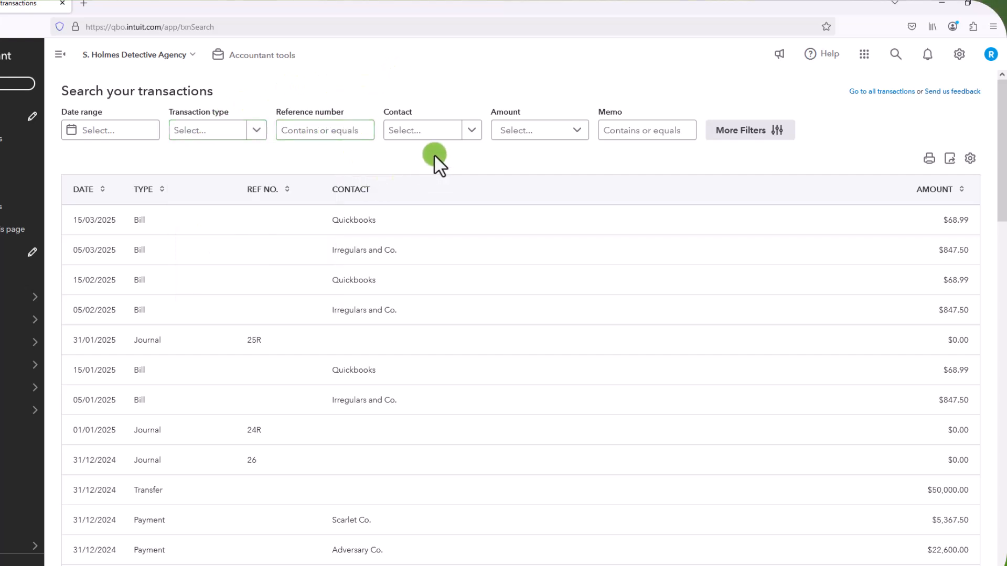
click(538, 130)
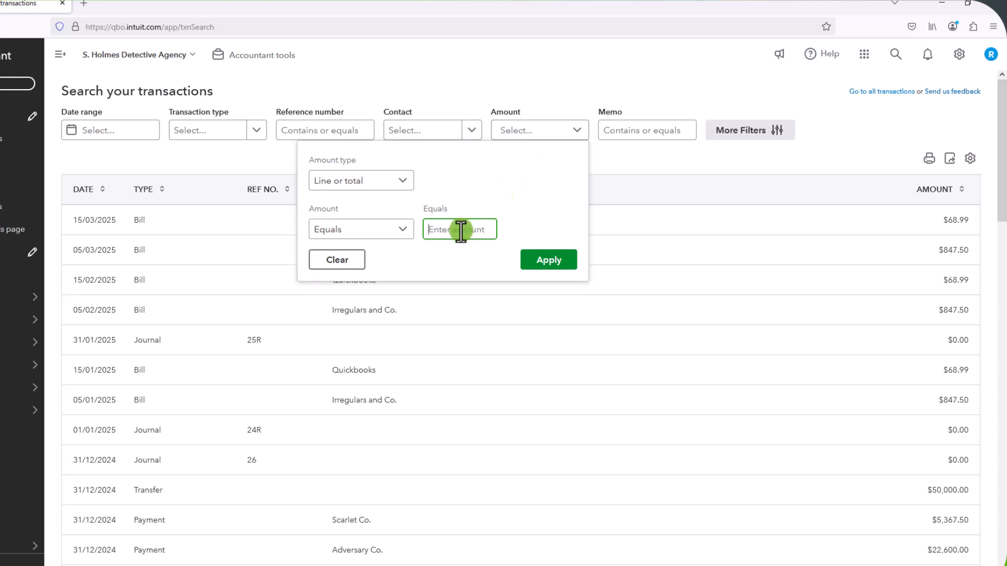
Filter transactions to an amount equal to 19, leaving two TD expenses.
text(1)
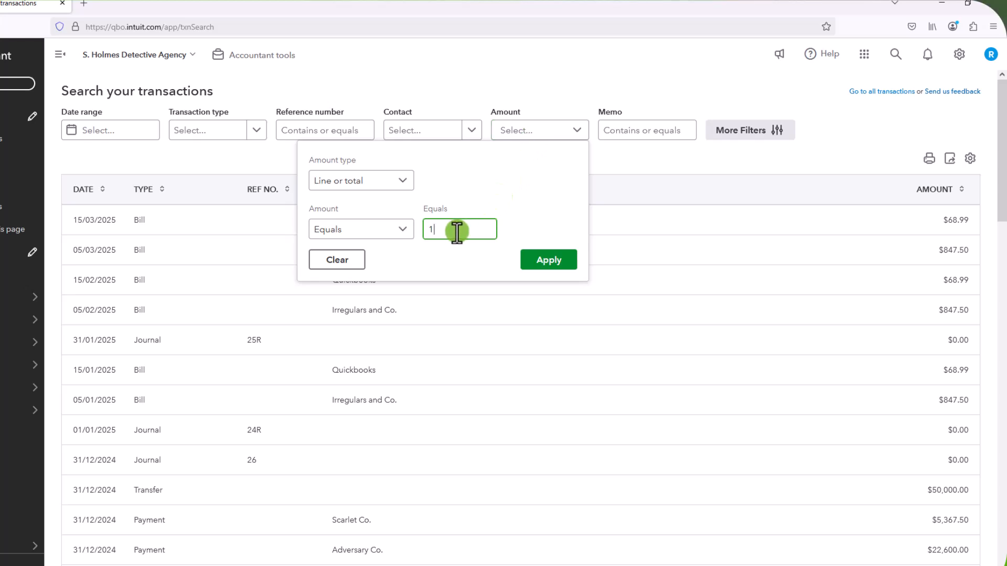
text(9)
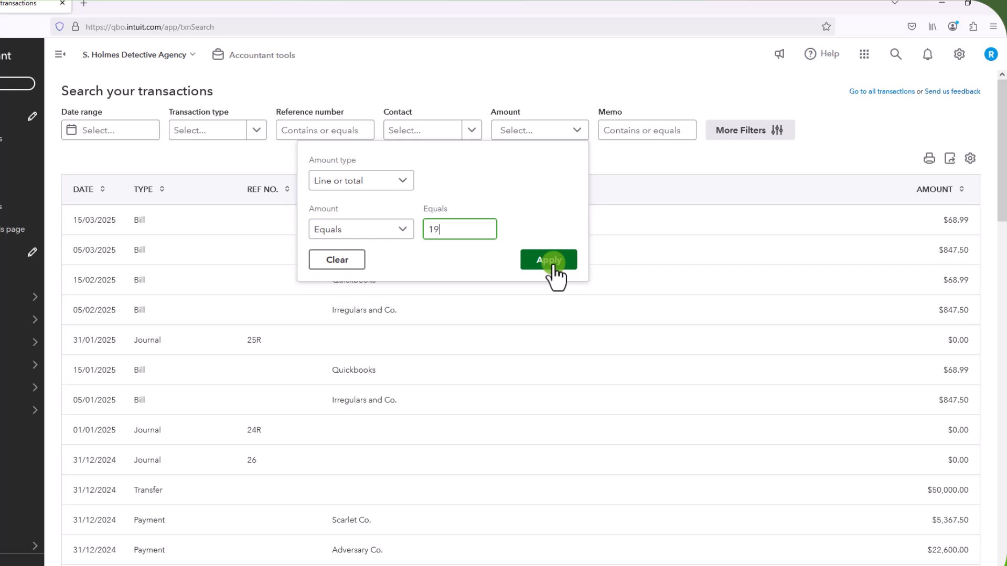
click(547, 260)
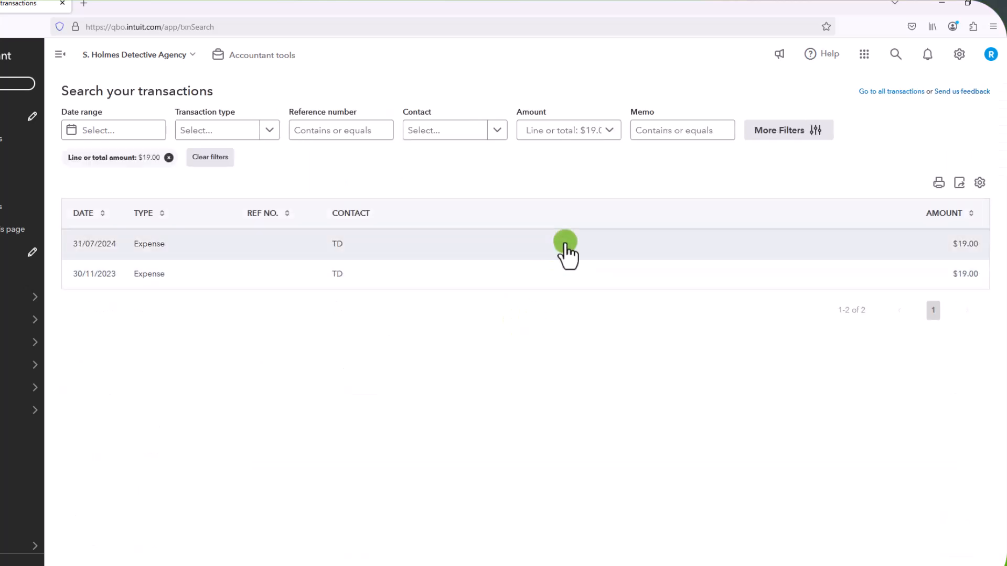
mouse_move(501, 274)
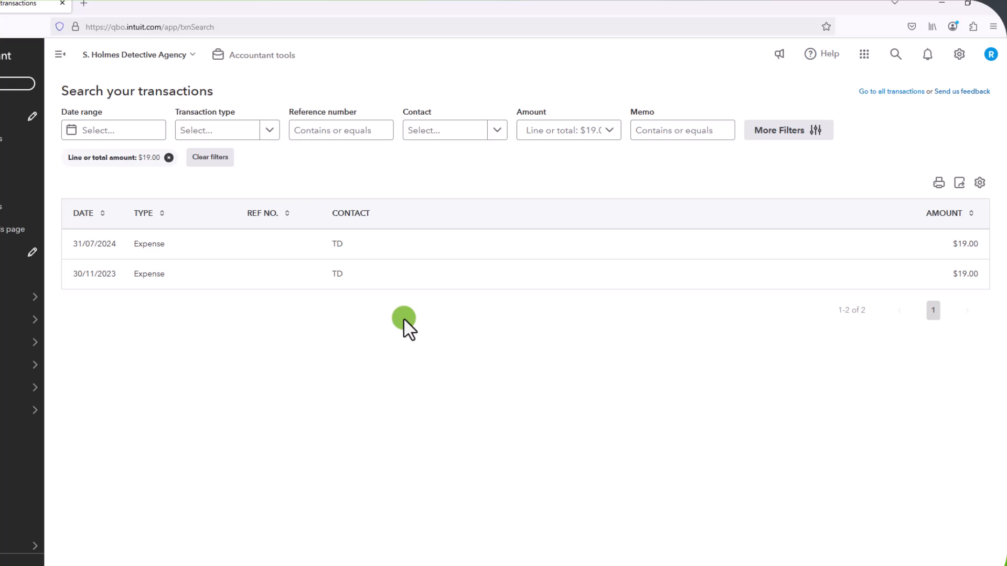
mouse_move(544, 337)
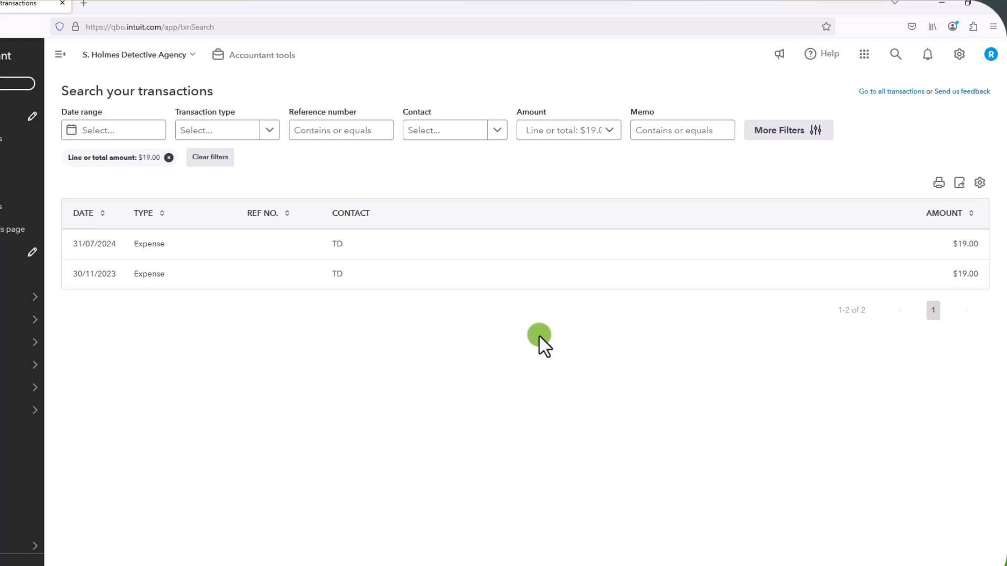
mouse_move(527, 350)
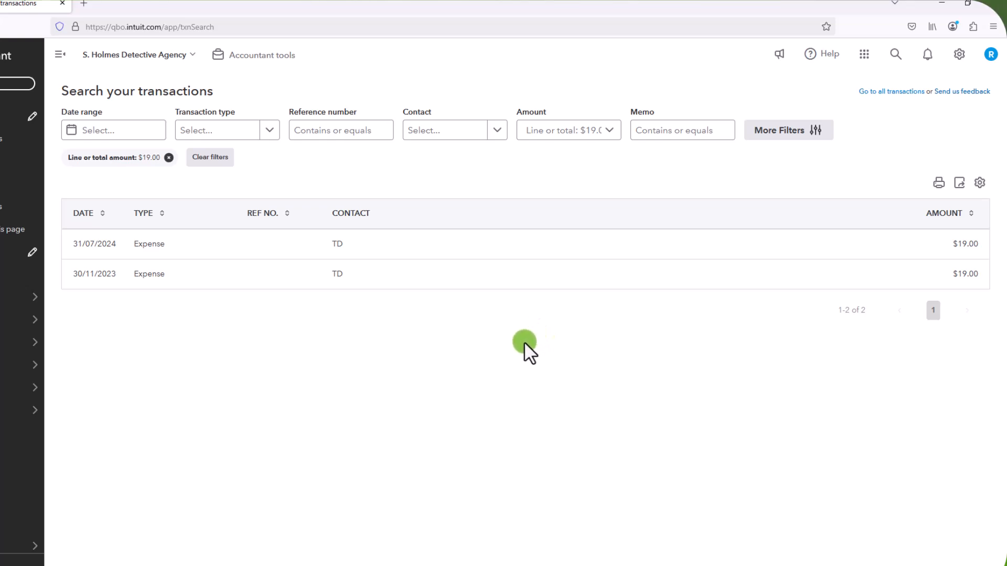
mouse_move(558, 314)
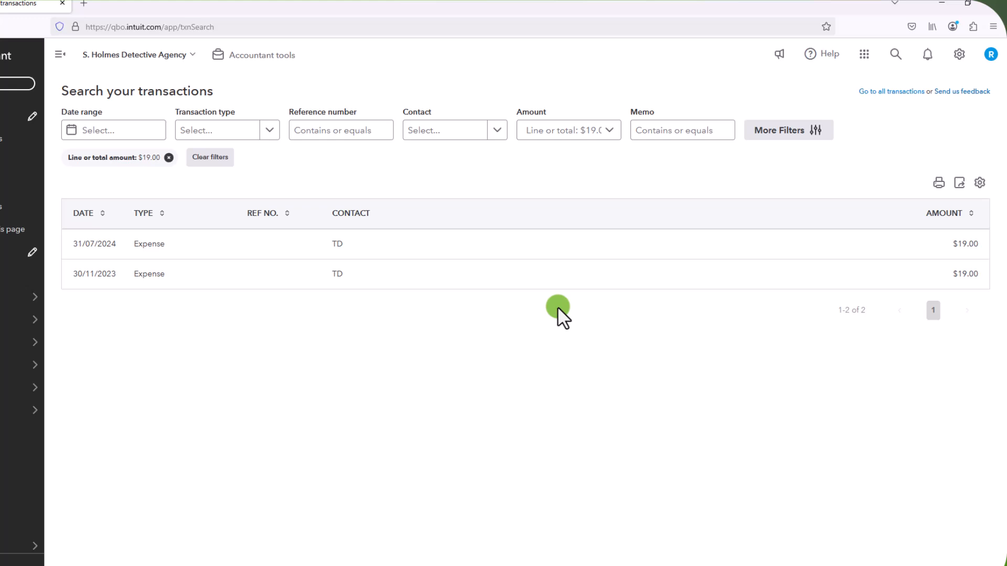
click(569, 129)
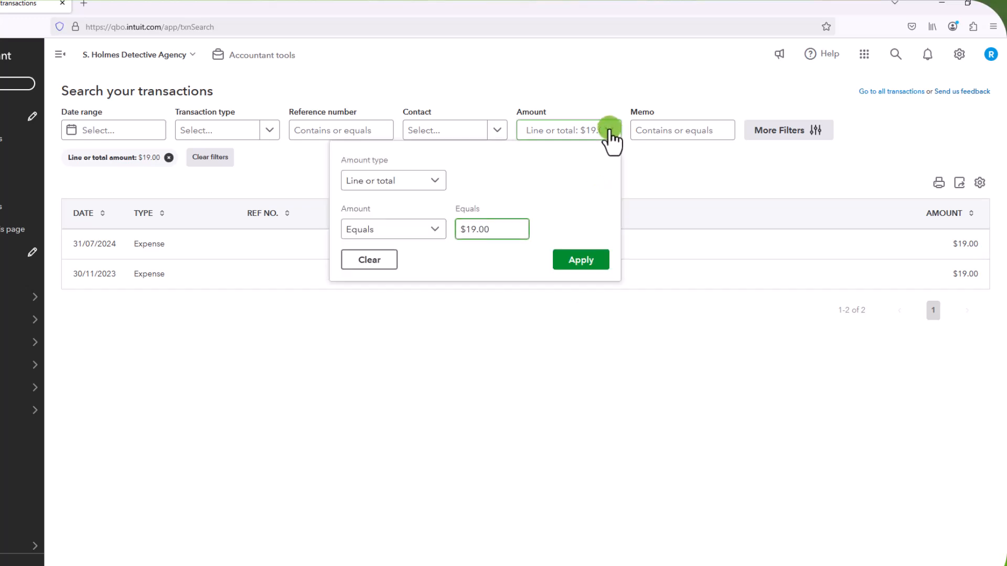
click(579, 260)
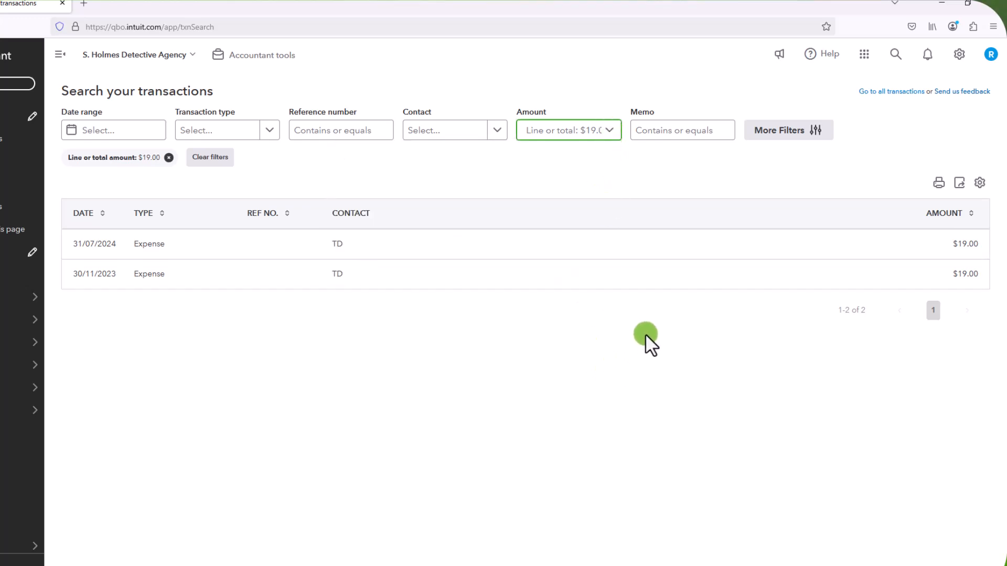
mouse_move(641, 347)
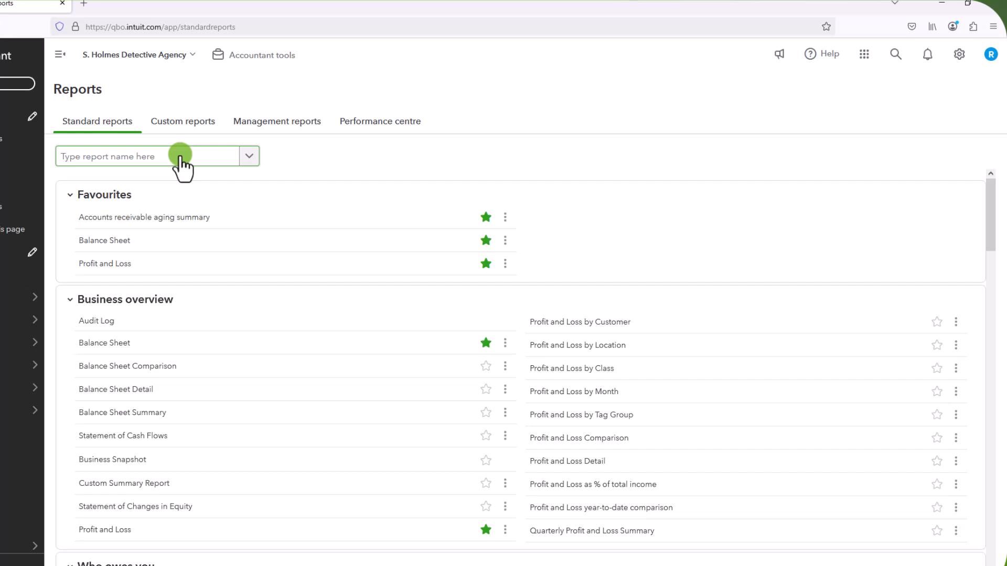
Search reports for 'audi' and open the Audit Log report.
text(audi)
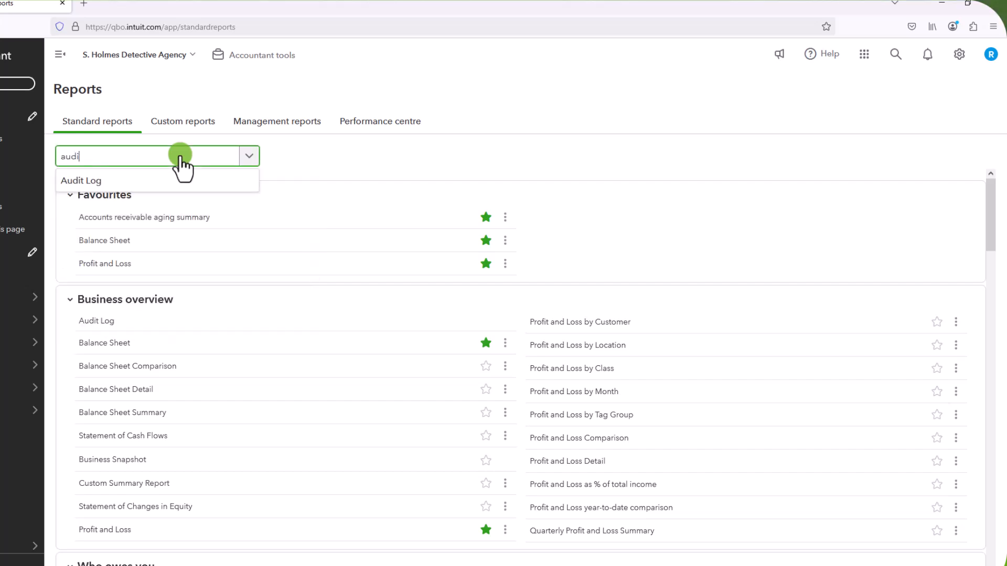
click(81, 180)
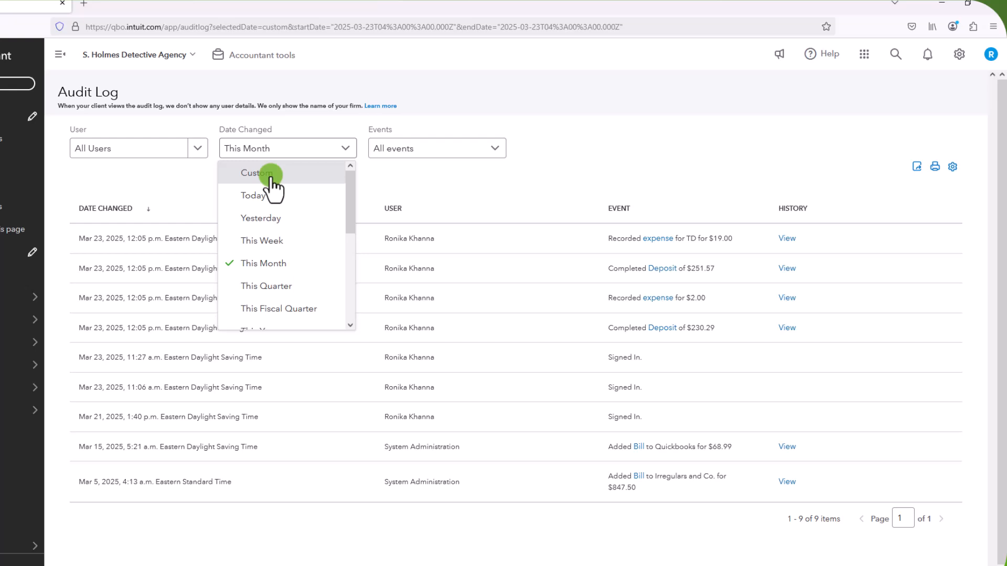
Filter the Audit Log to a custom 23/03/2025 date and the Lists event type.
click(256, 172)
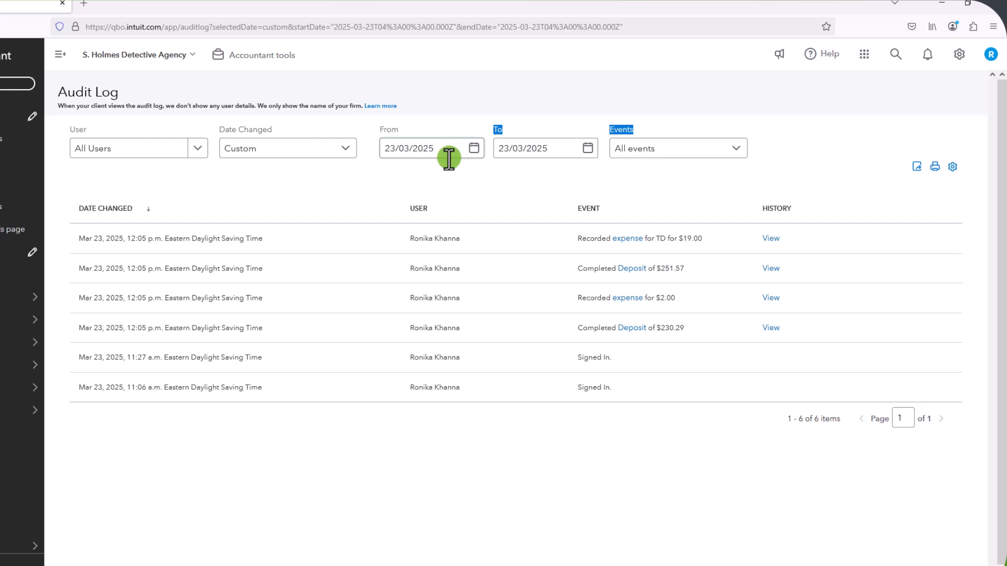
click(677, 148)
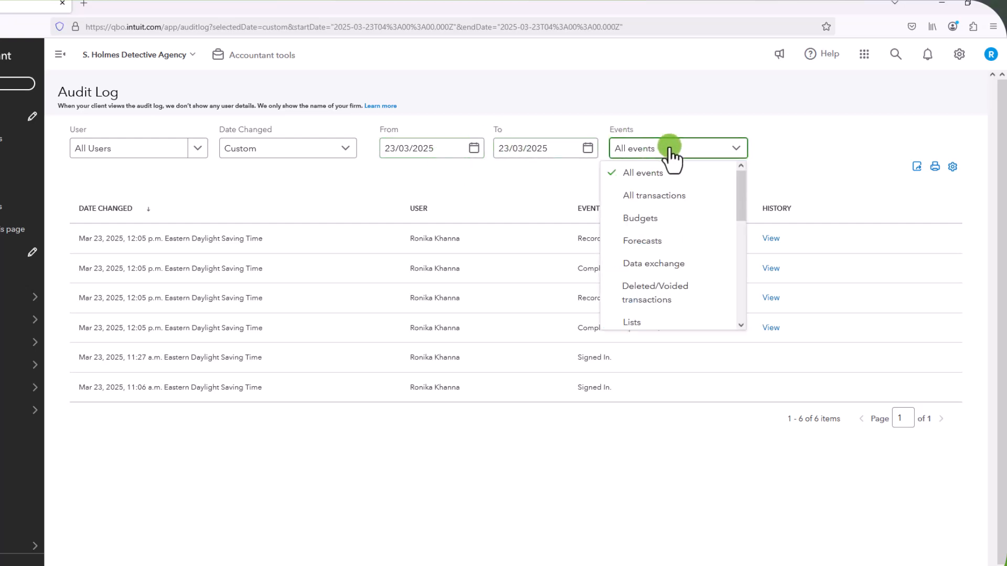
scroll(down, 3)
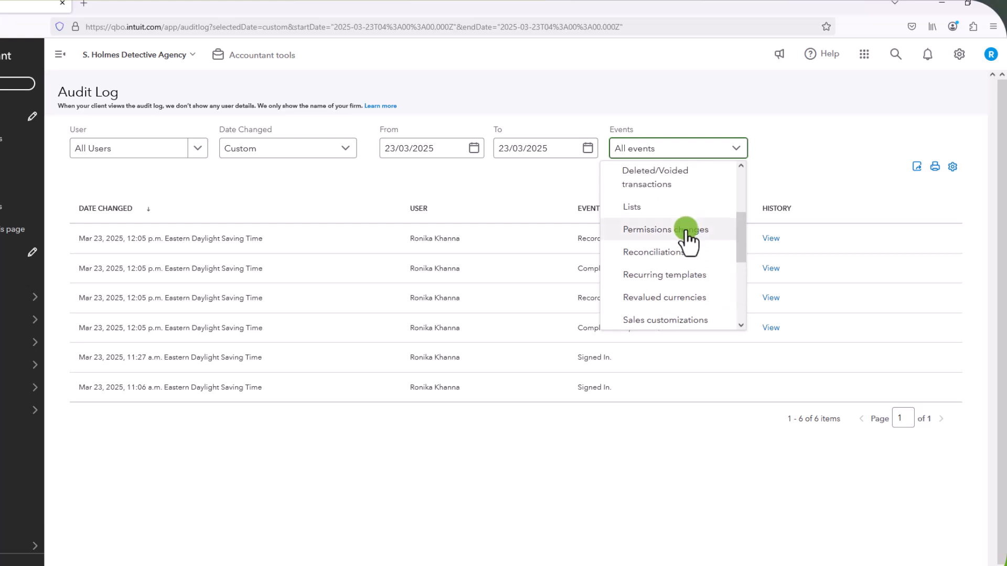
click(631, 206)
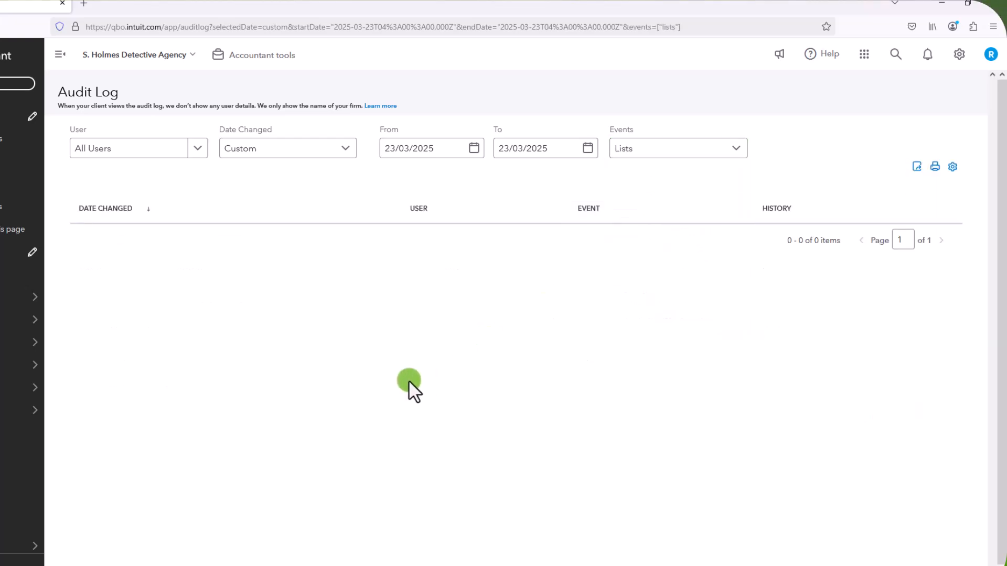
Set Date Changed to Last Seven Years and Events to Deleted/Voided transactions.
click(287, 148)
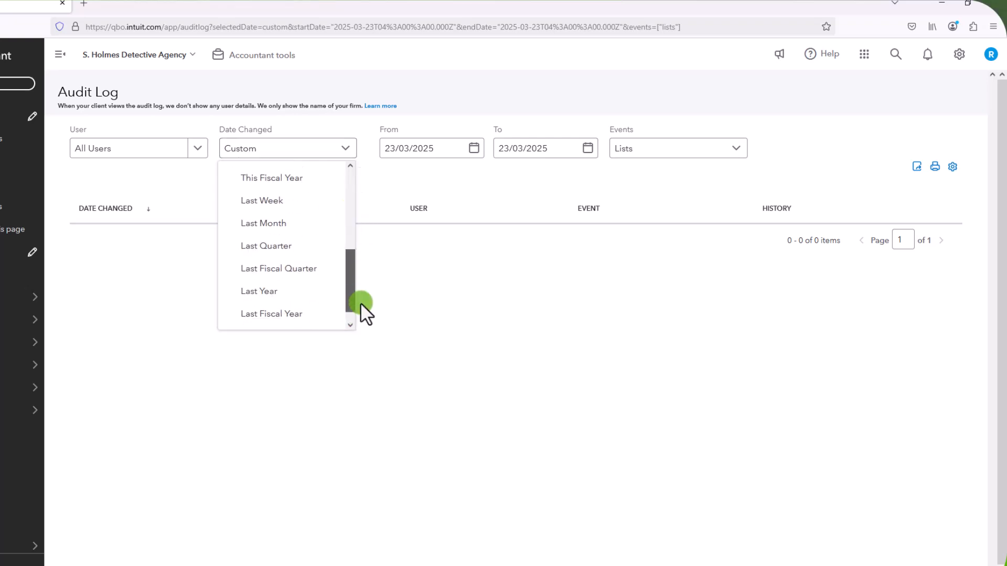
click(269, 327)
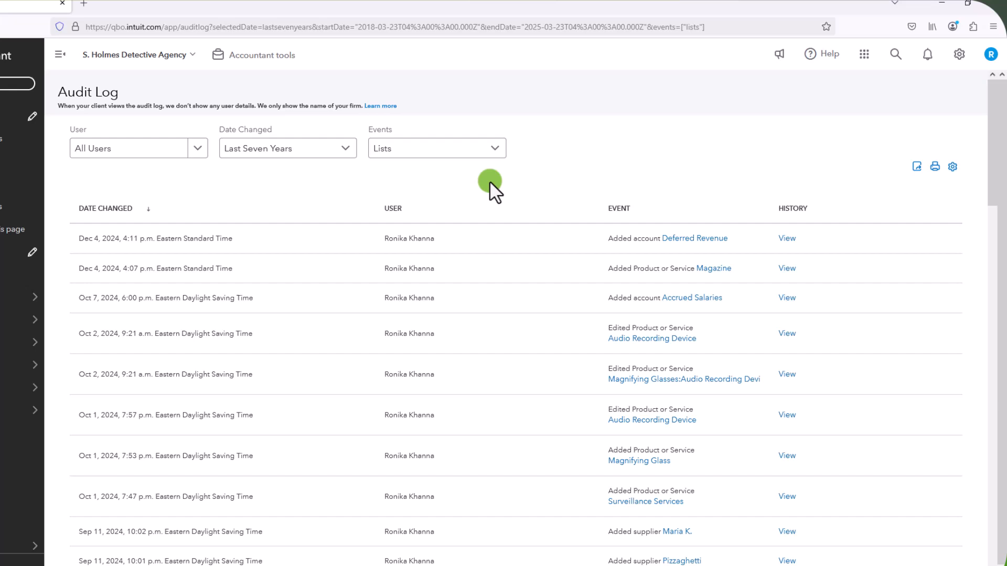
click(436, 147)
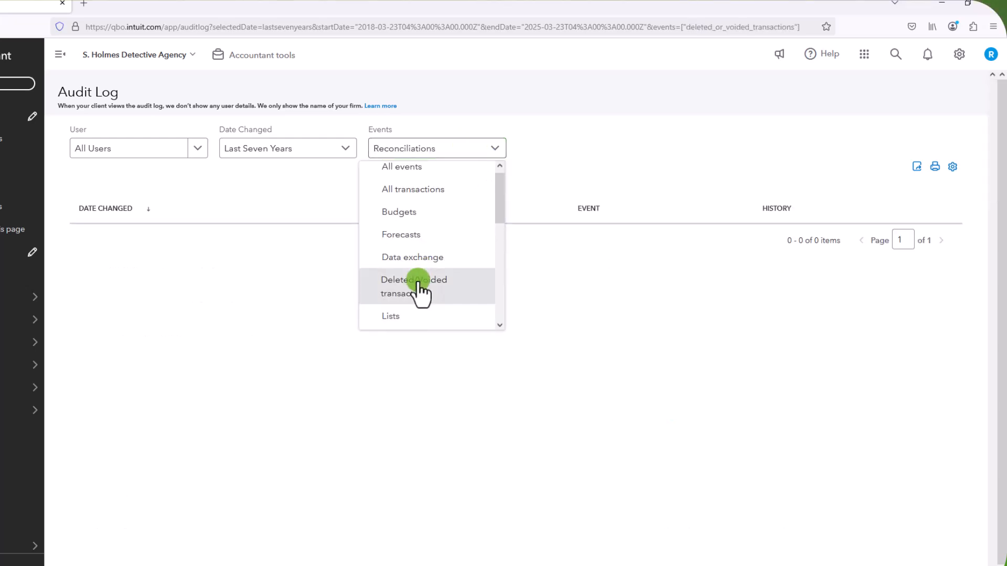
click(414, 286)
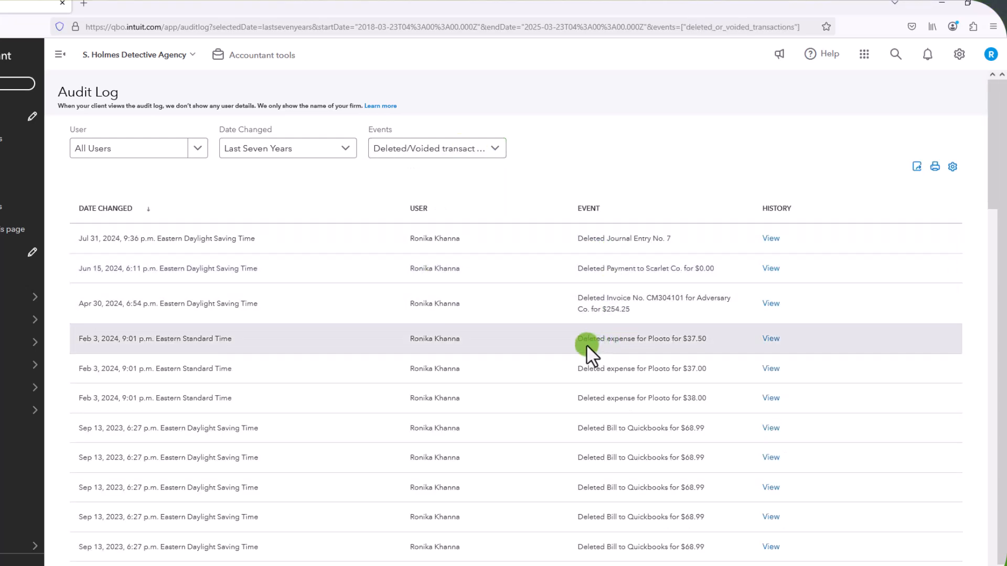
mouse_move(659, 155)
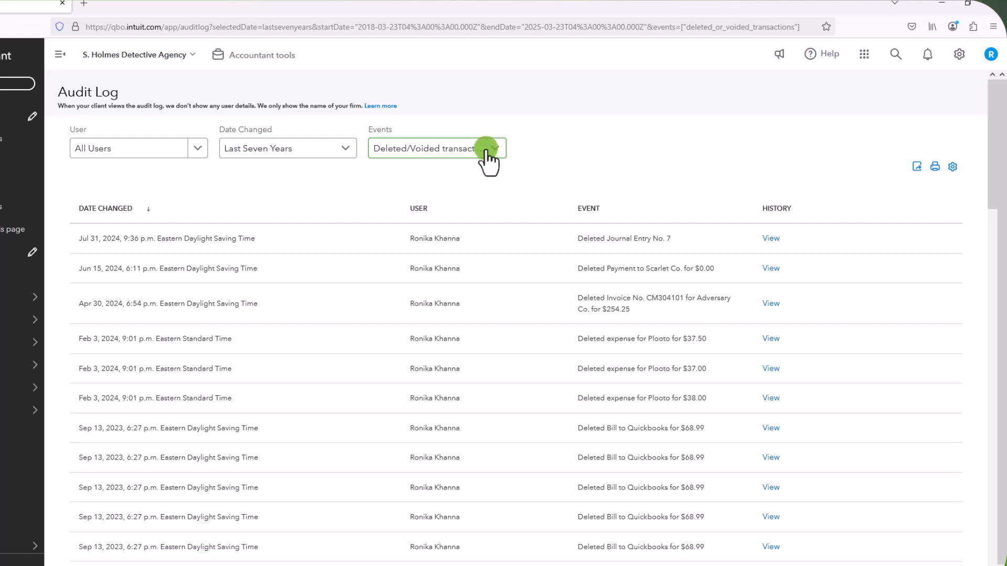
click(437, 149)
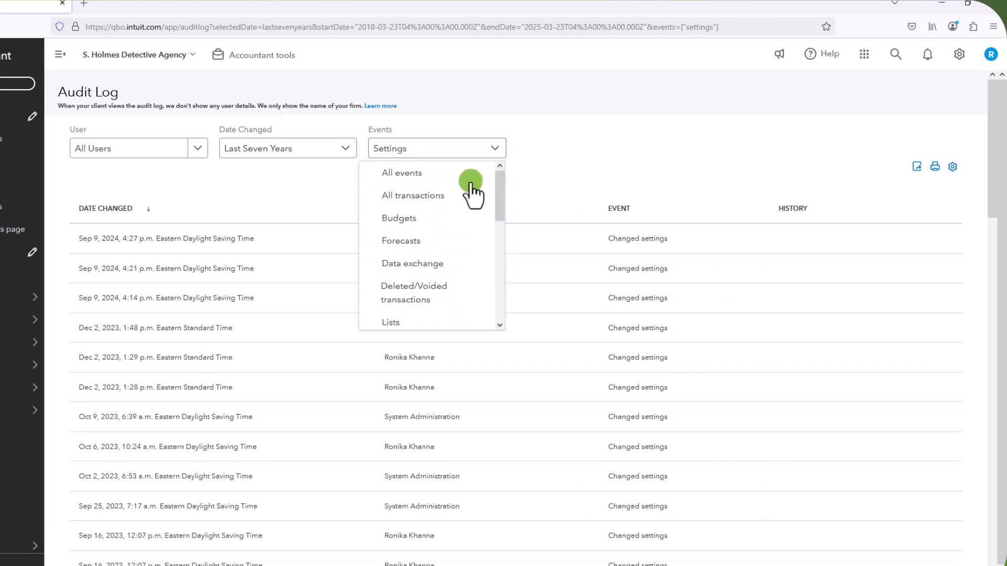
Add All transactions to the Events filter and view the $19.00 TD expense's history.
click(413, 195)
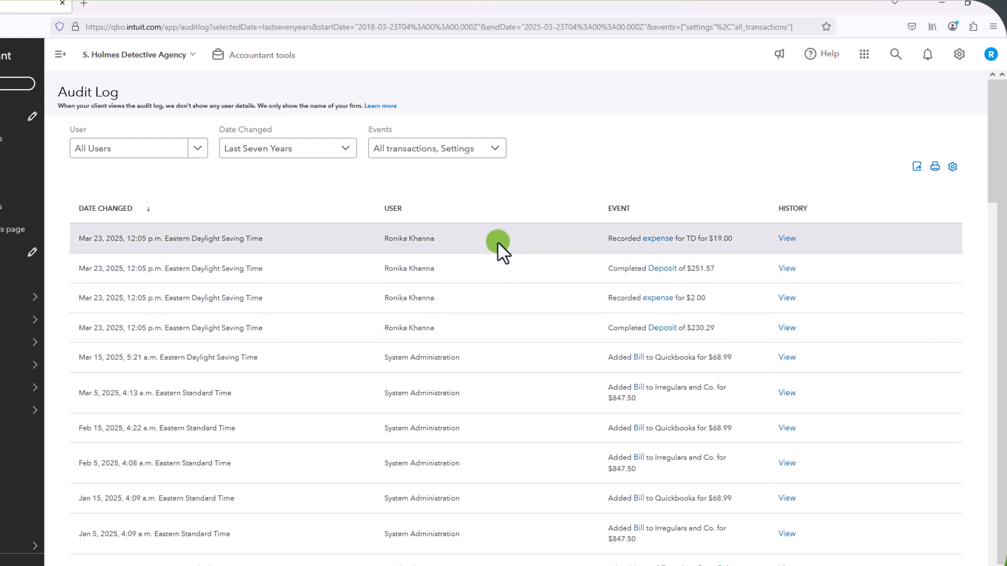
mouse_move(658, 251)
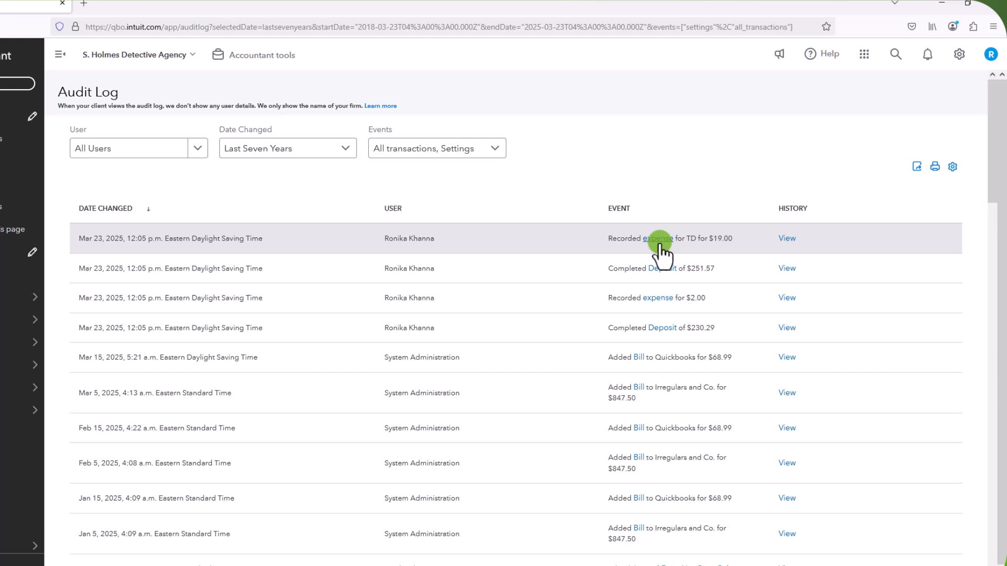
click(656, 238)
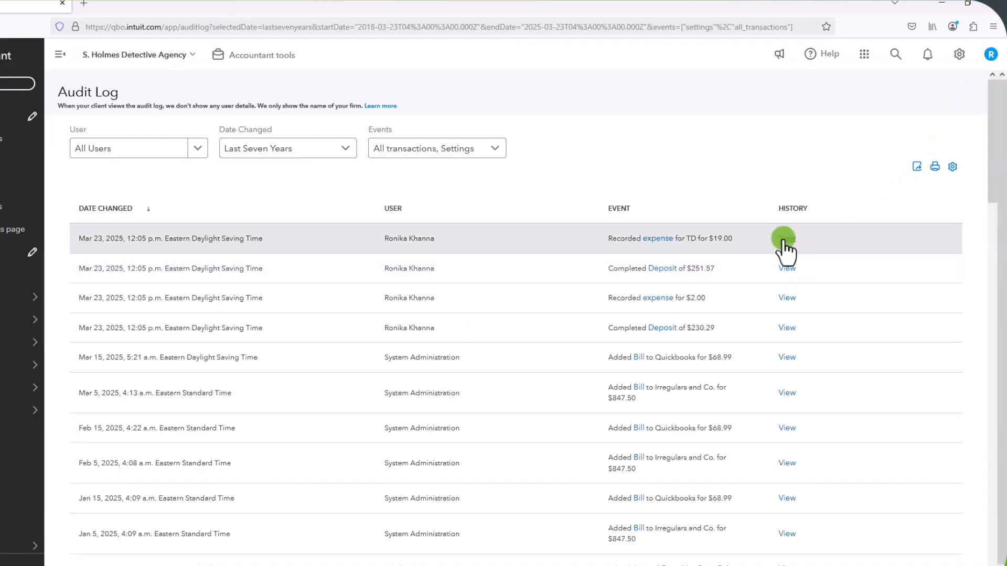
click(786, 238)
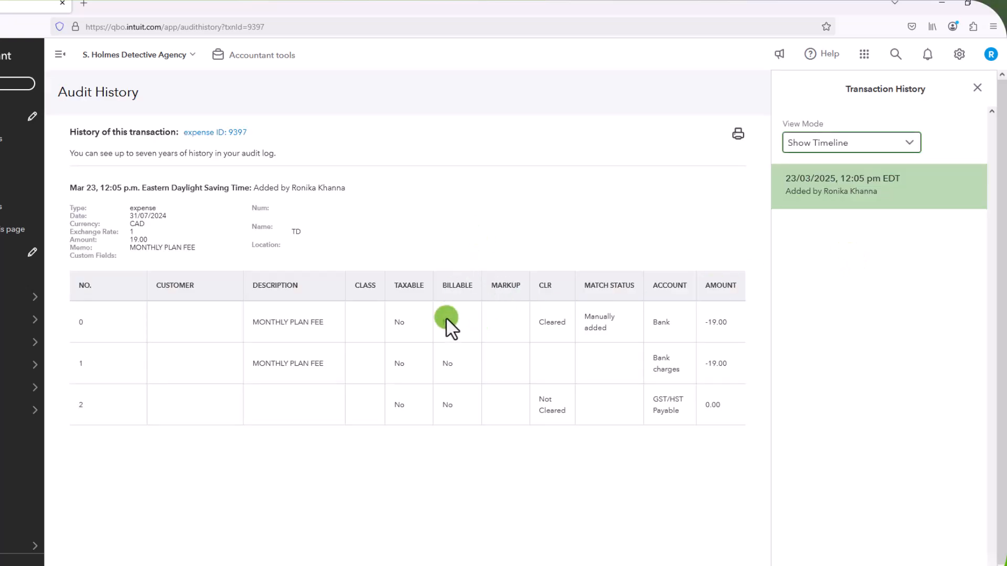
mouse_move(225, 364)
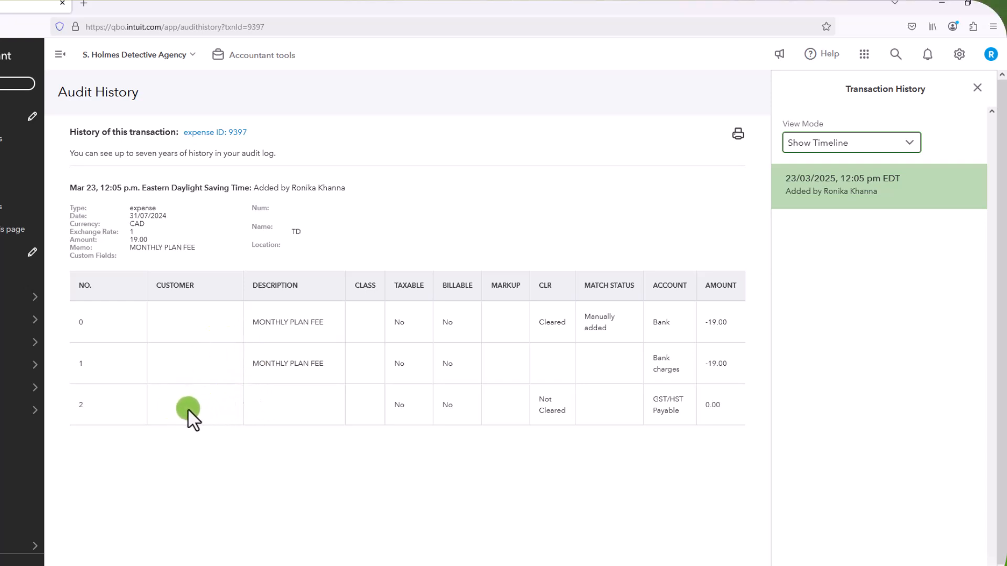
mouse_move(195, 488)
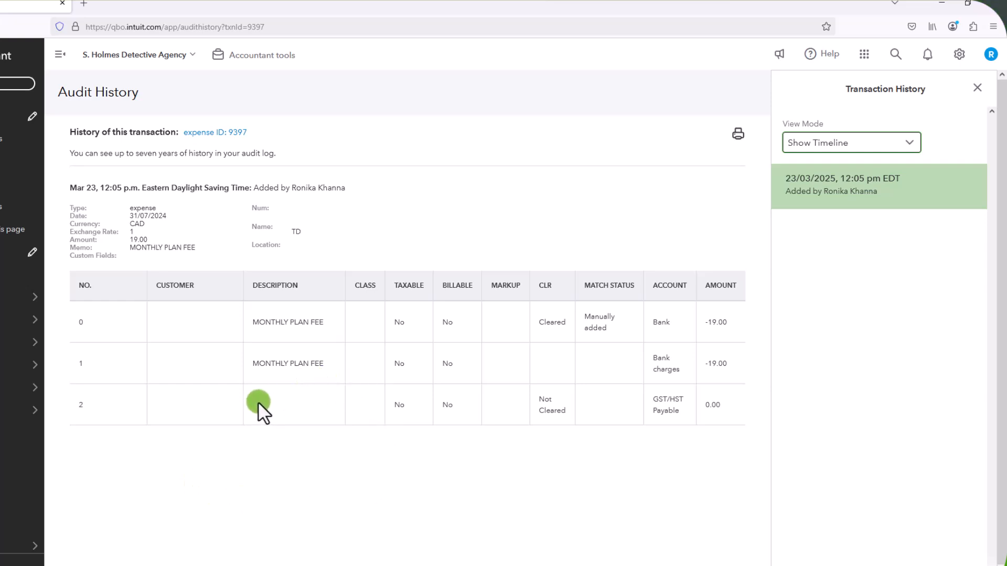
mouse_move(345, 285)
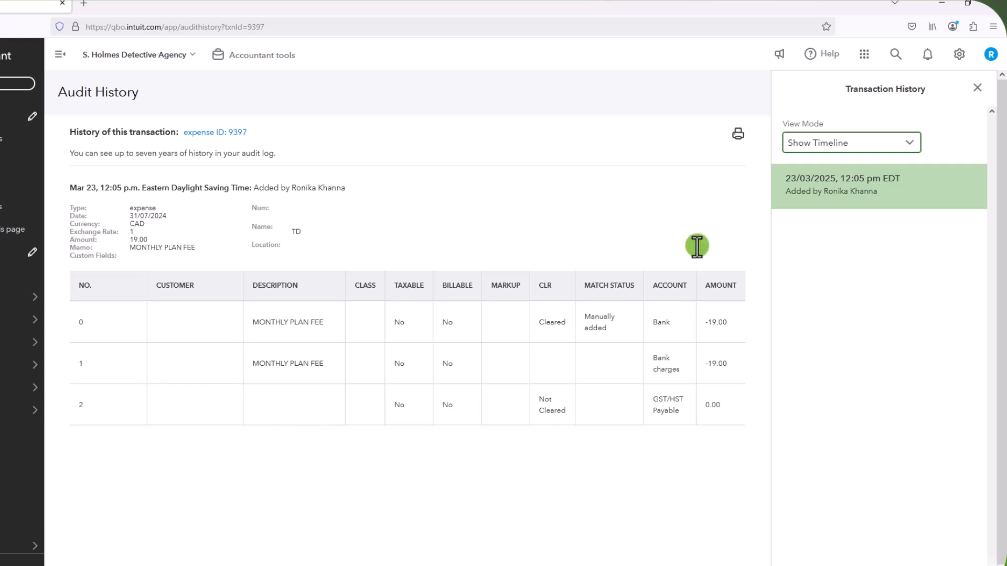
Close the Transaction History side panel on the $19.00 expense's Audit History.
click(977, 89)
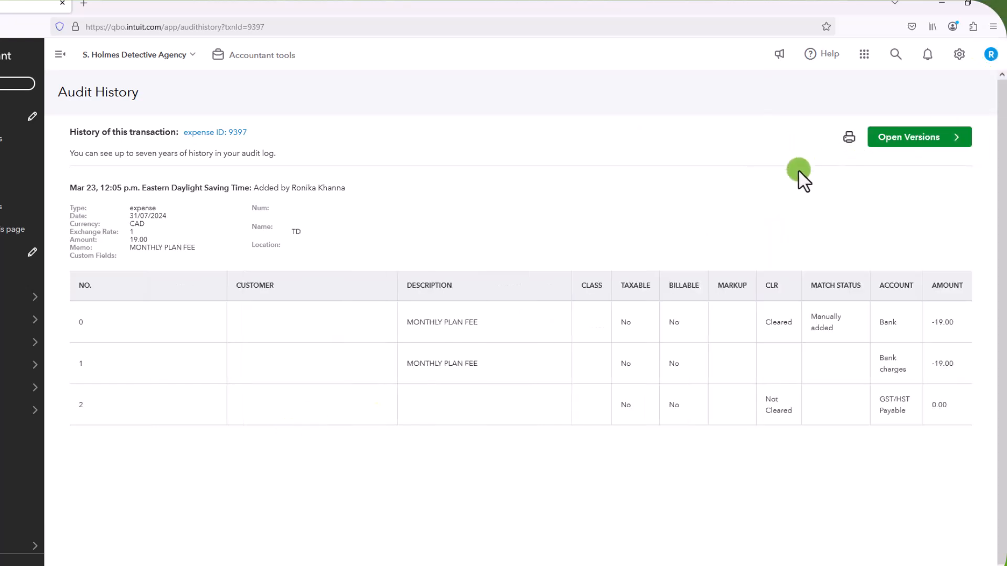
mouse_move(618, 166)
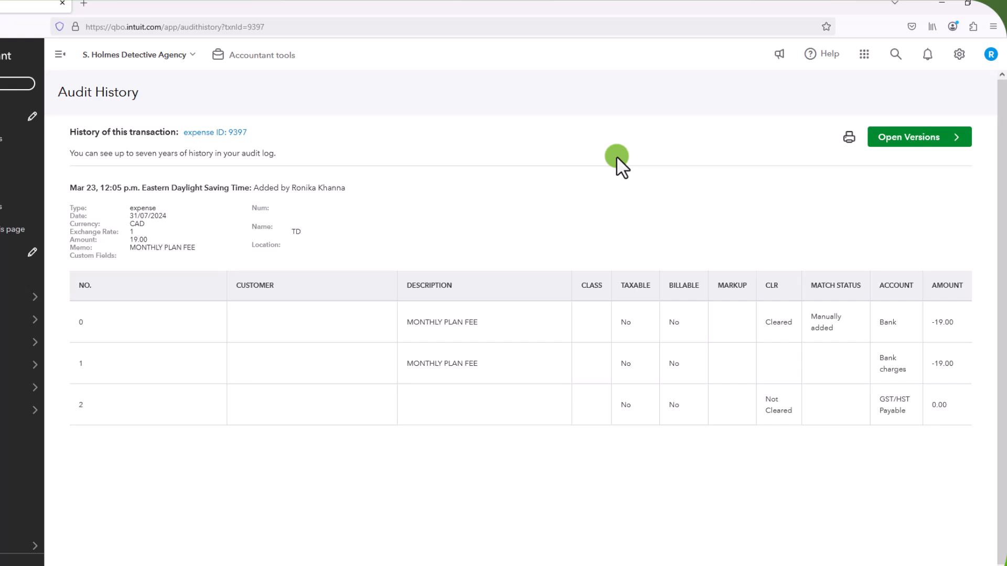
click(26, 365)
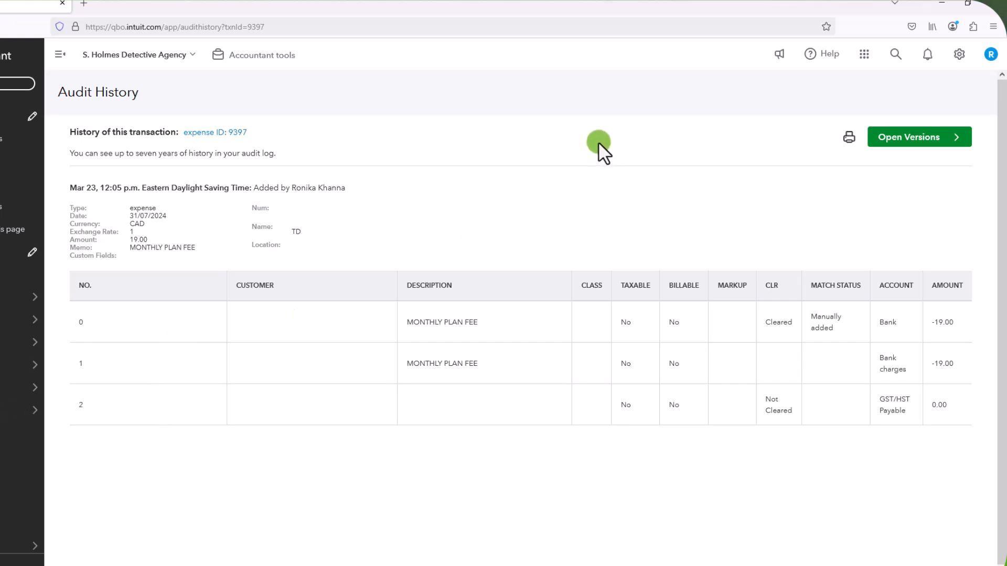
mouse_move(601, 152)
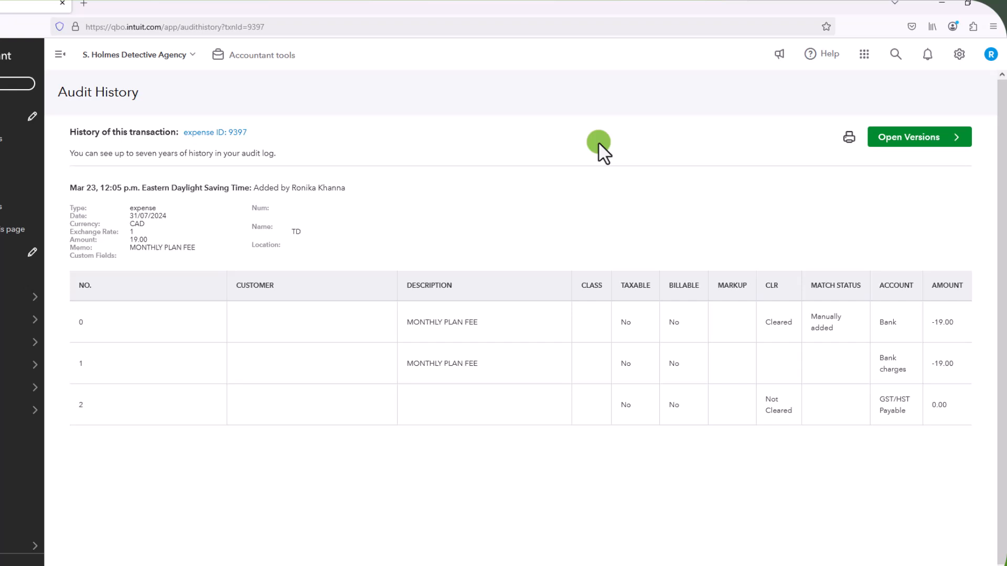